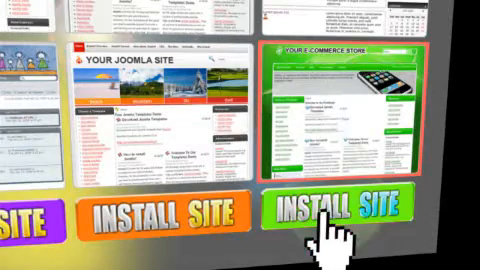
left_click(344, 205)
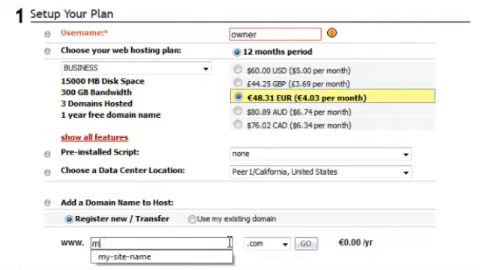
left_click(130, 263)
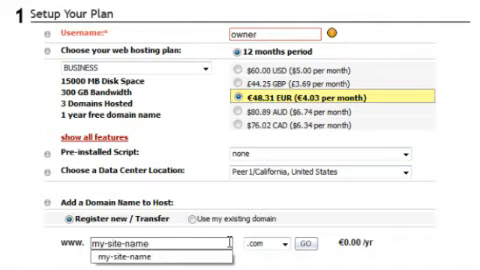